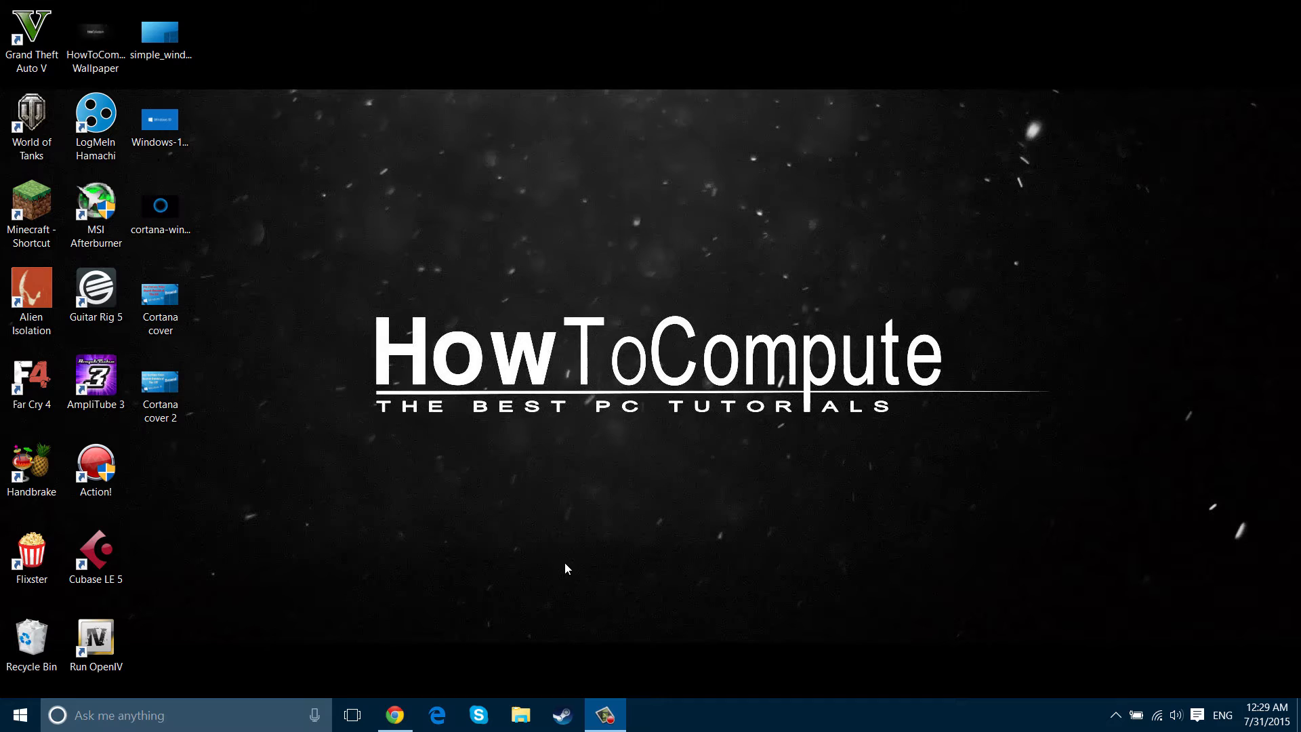
pyautogui.moveTo(167, 699)
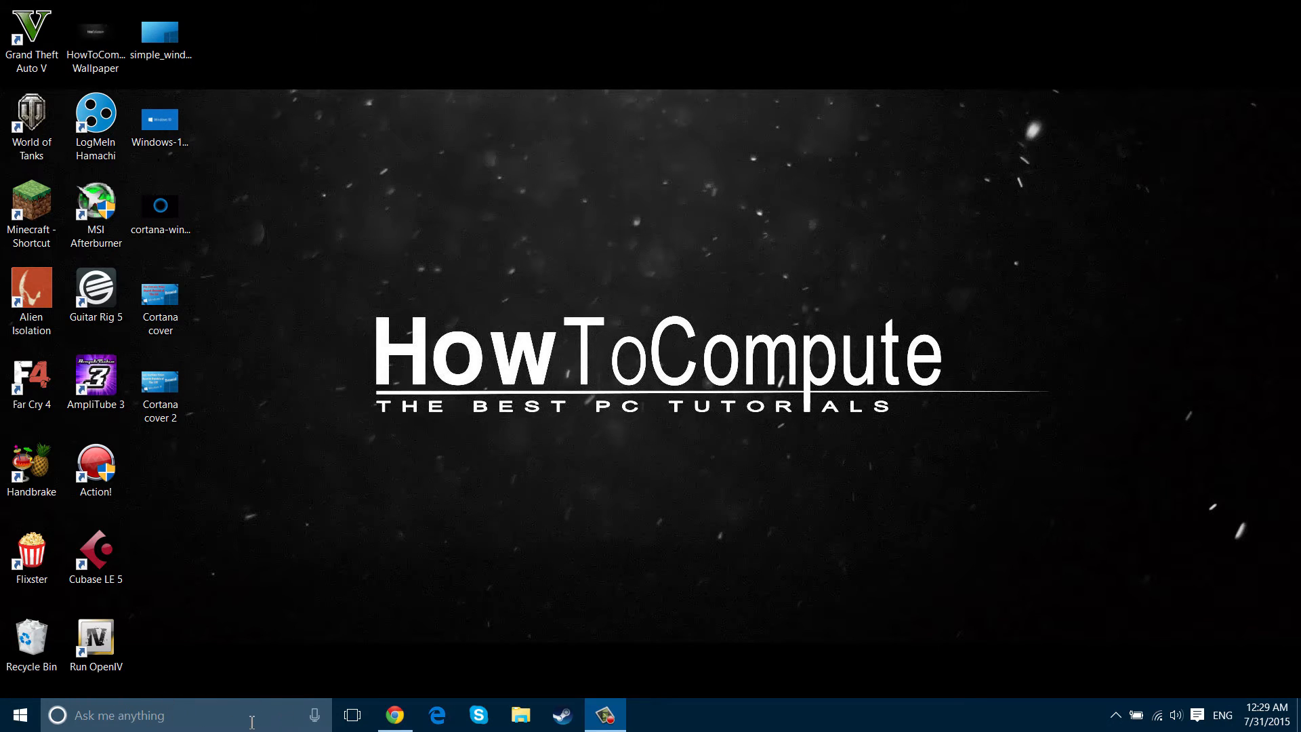
pyautogui.moveTo(269, 719)
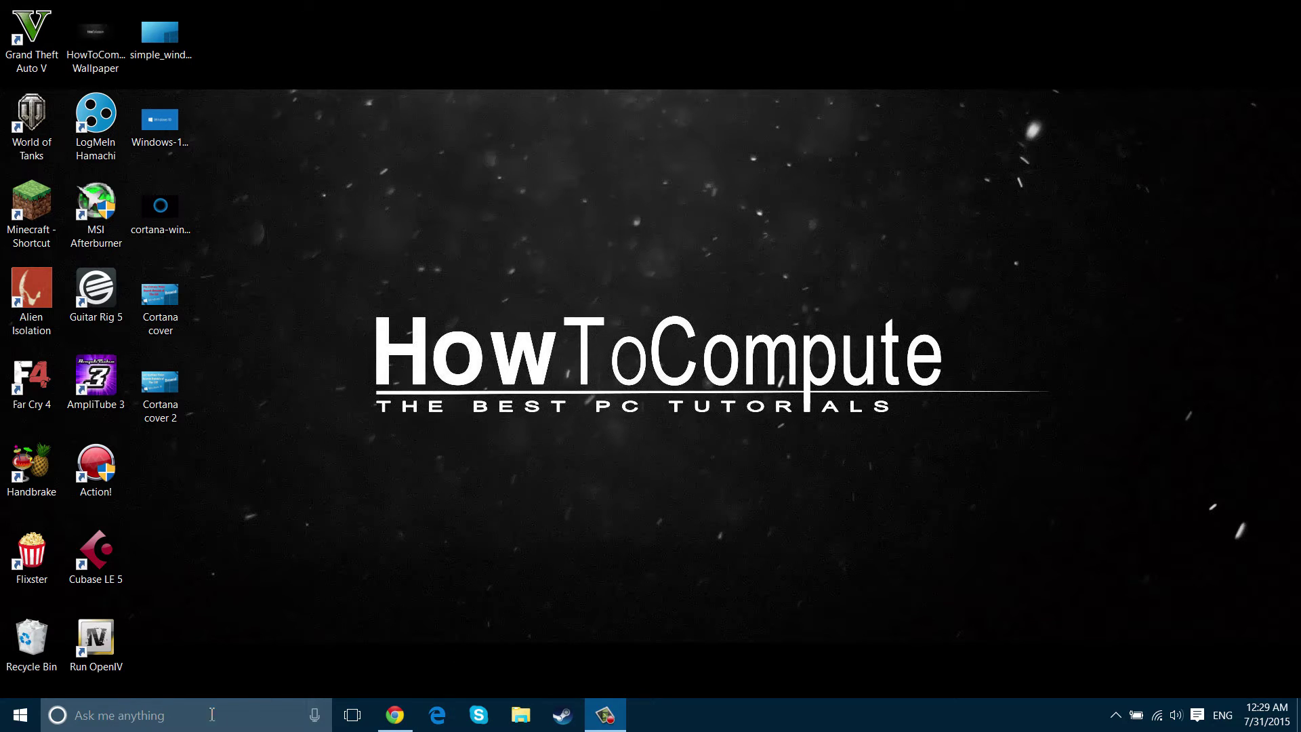
pyautogui.moveTo(319, 705)
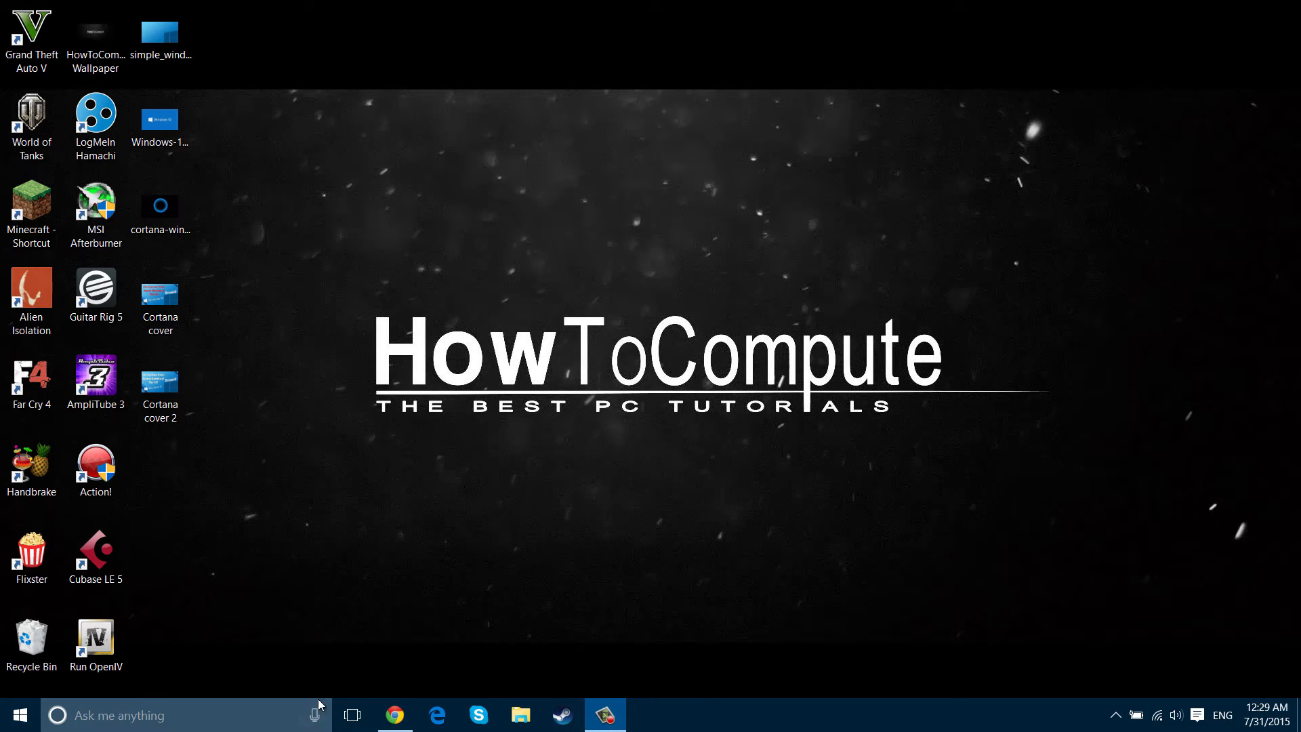
pyautogui.moveTo(690, 716)
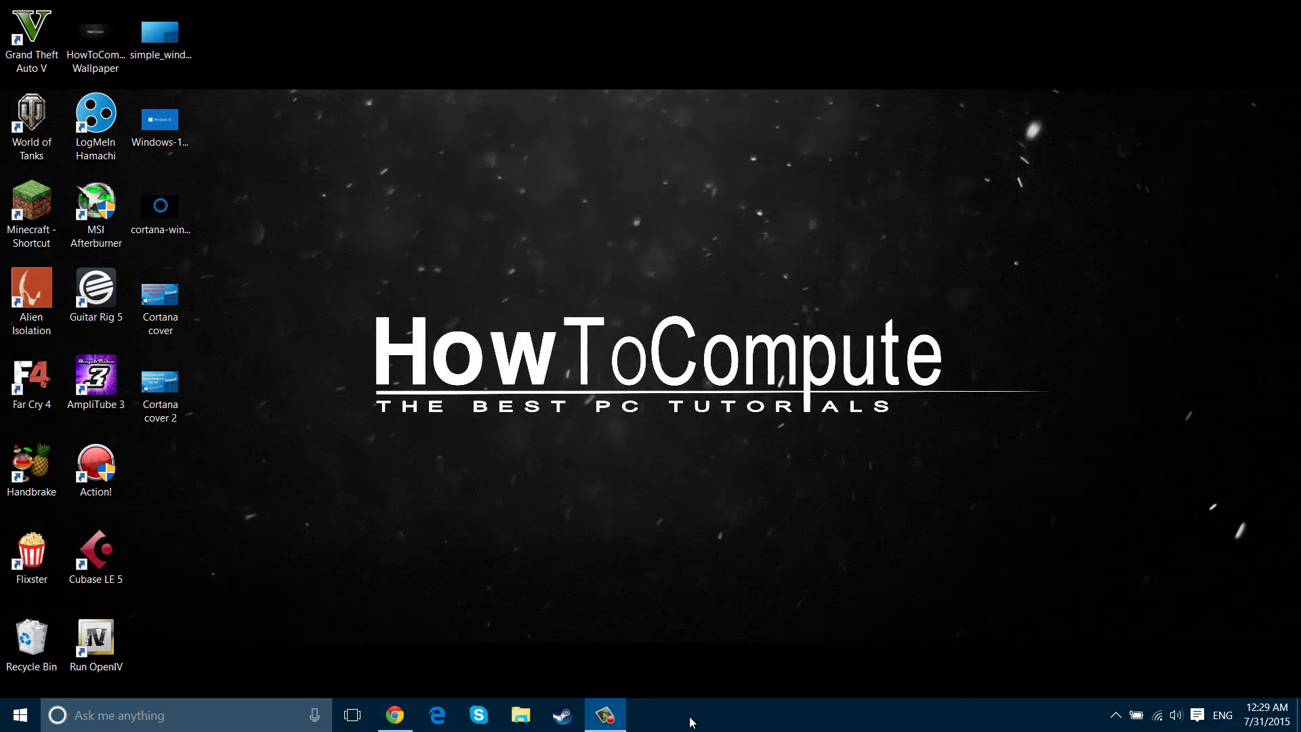
# Step: Switch Cortana to 'Show Cortana icon' from the taskbar's right-click menu
pyautogui.rightClick(691, 724)
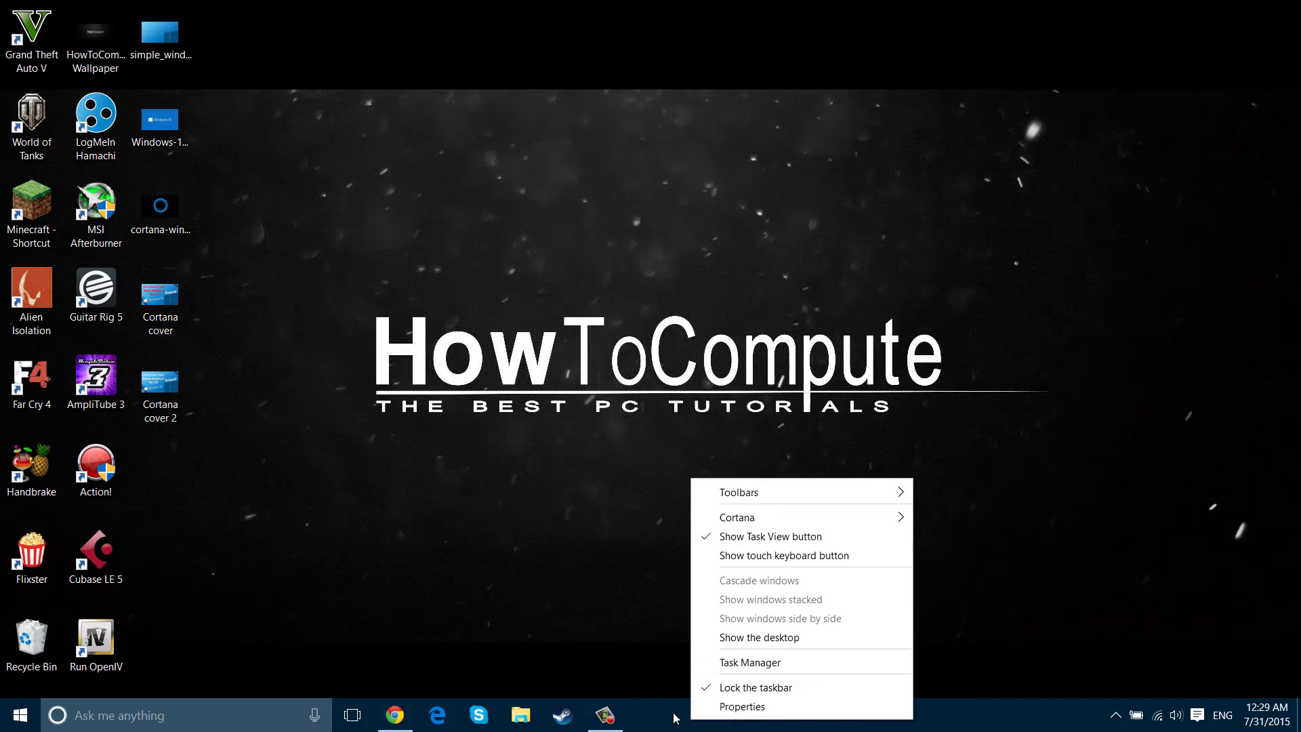
pyautogui.moveTo(669, 724)
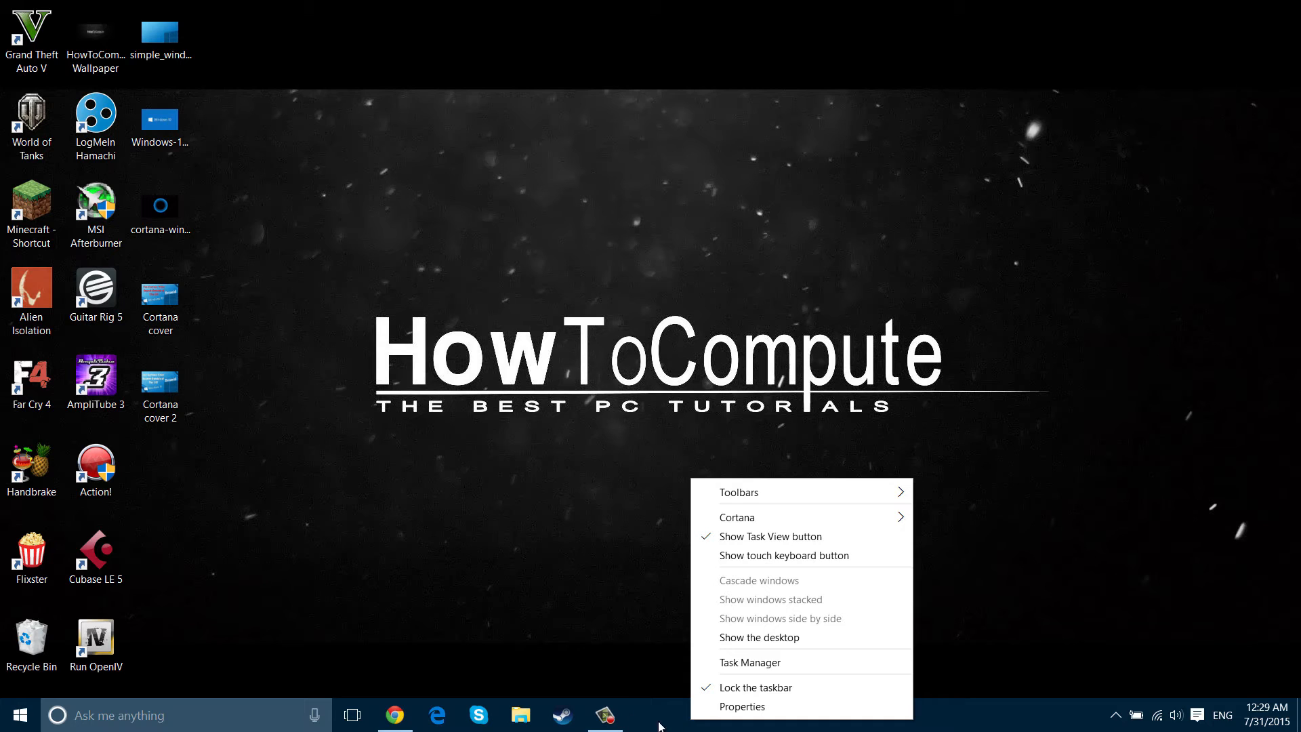
pyautogui.moveTo(808, 544)
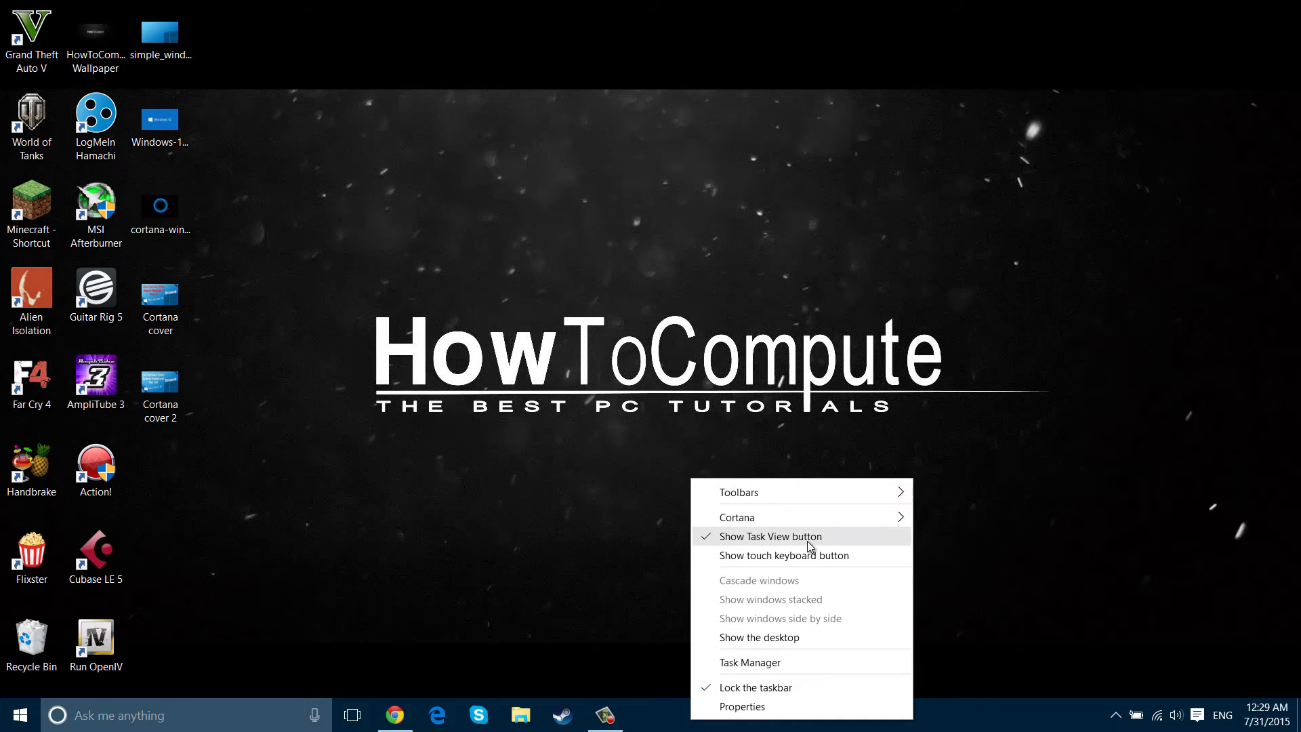
pyautogui.moveTo(857, 523)
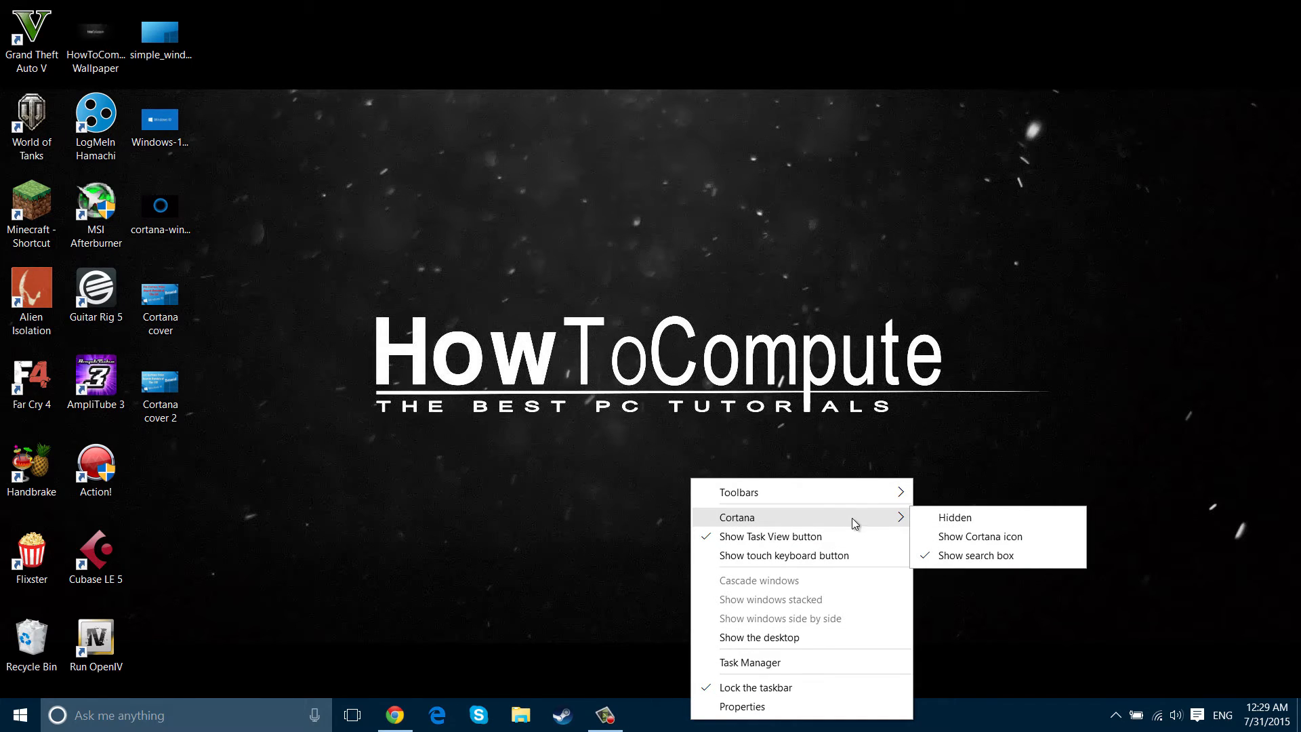
pyautogui.moveTo(970, 538)
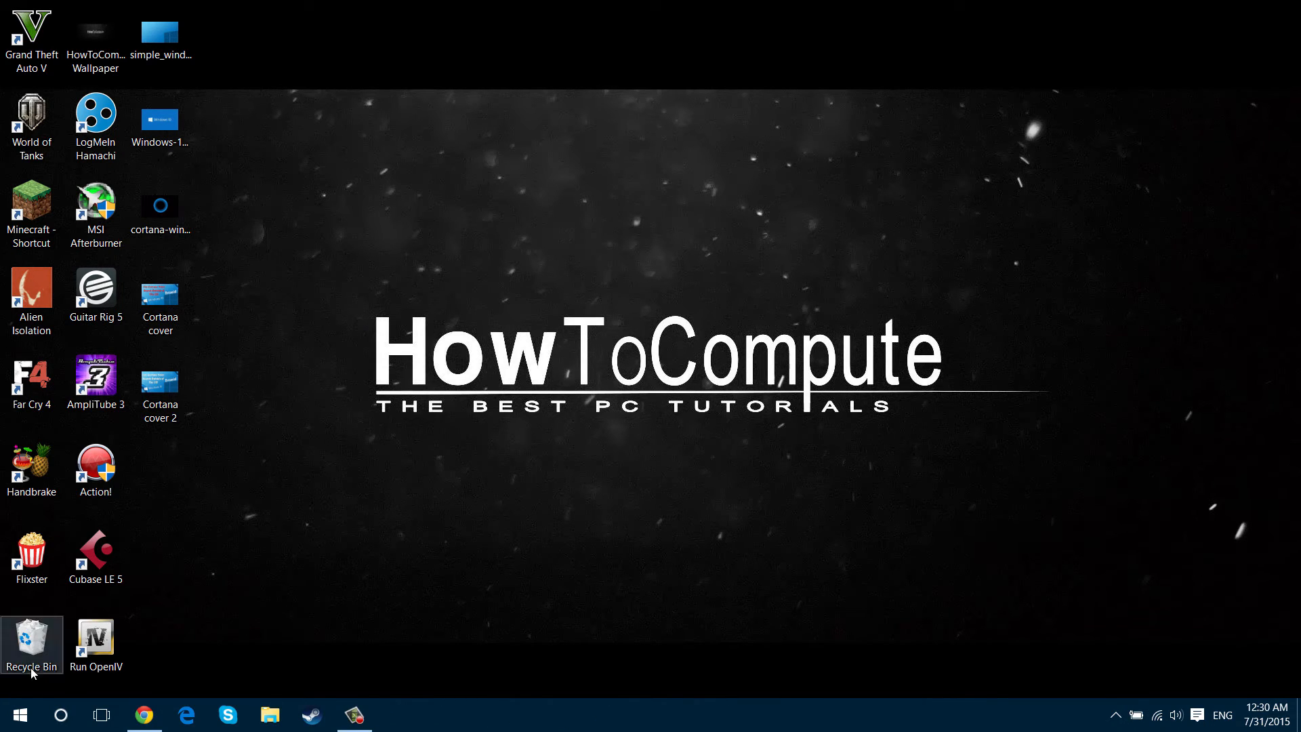
pyautogui.click(62, 715)
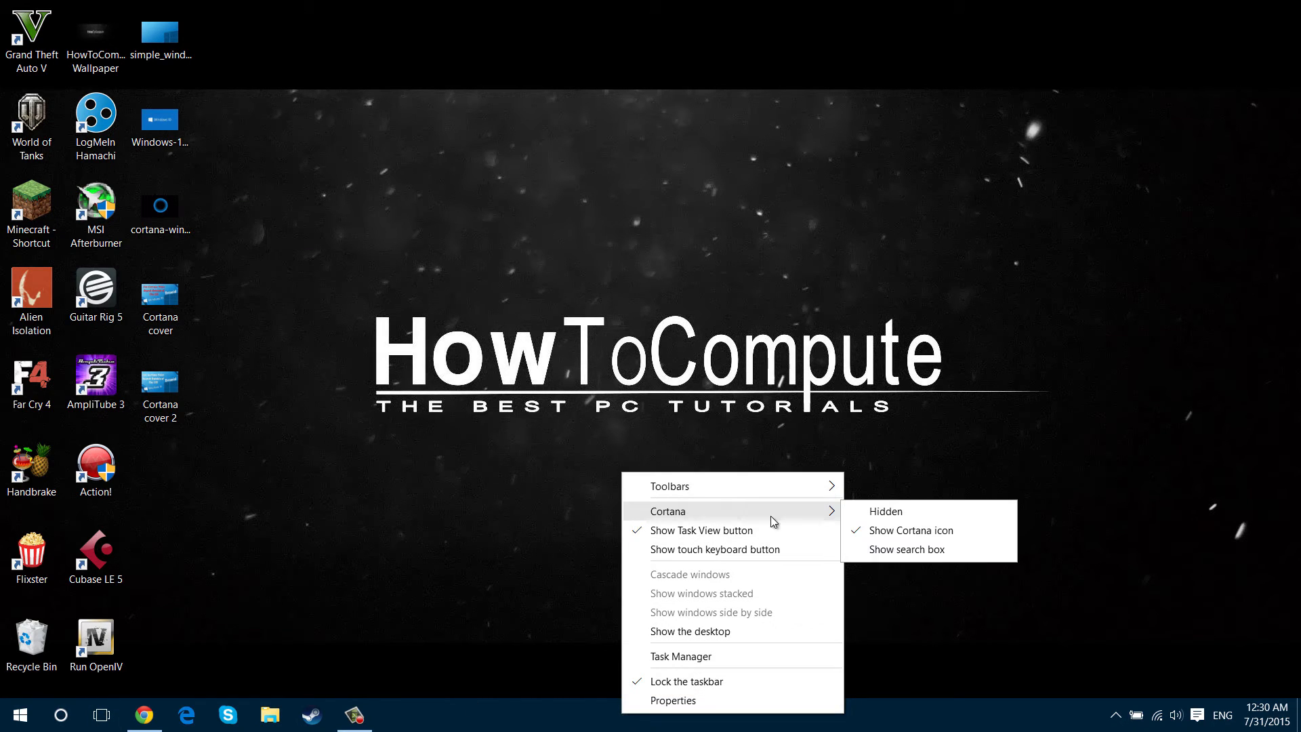
# Step: Choose 'Hidden' under Cortana so nothing of it remains on the taskbar
pyautogui.click(886, 513)
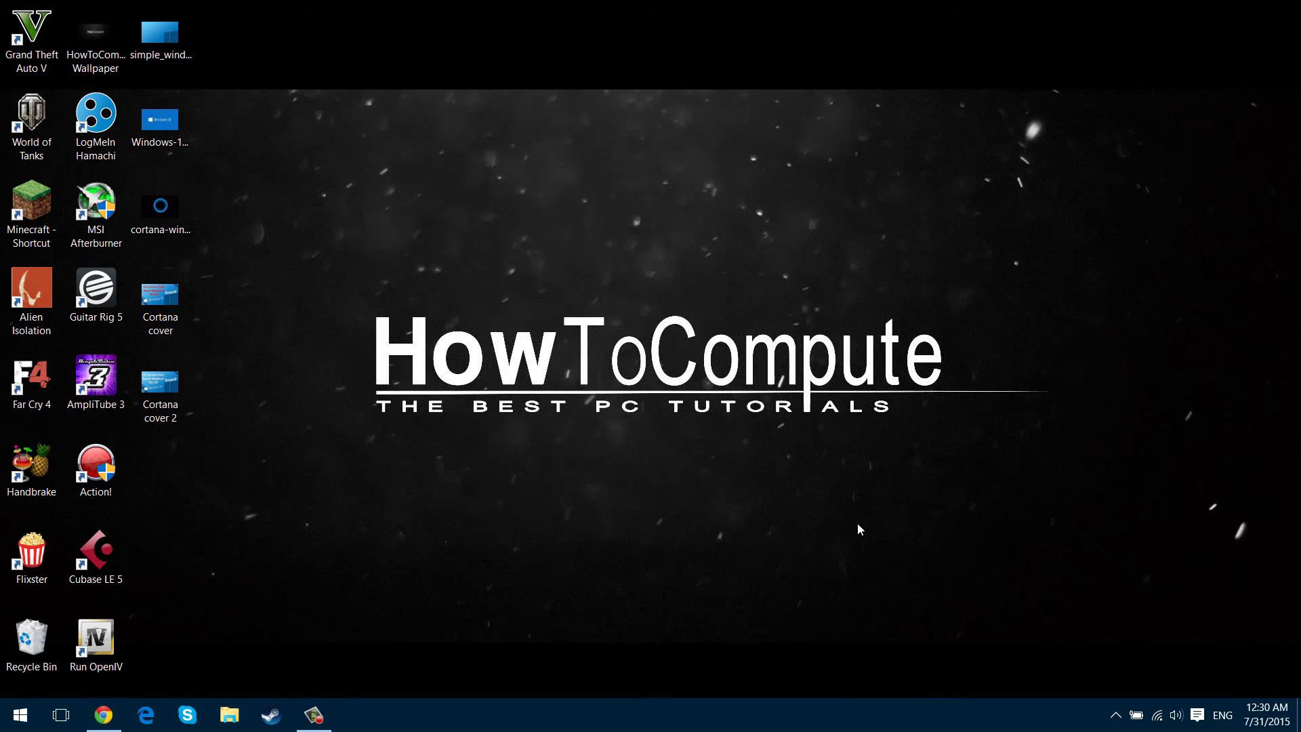
pyautogui.moveTo(464, 723)
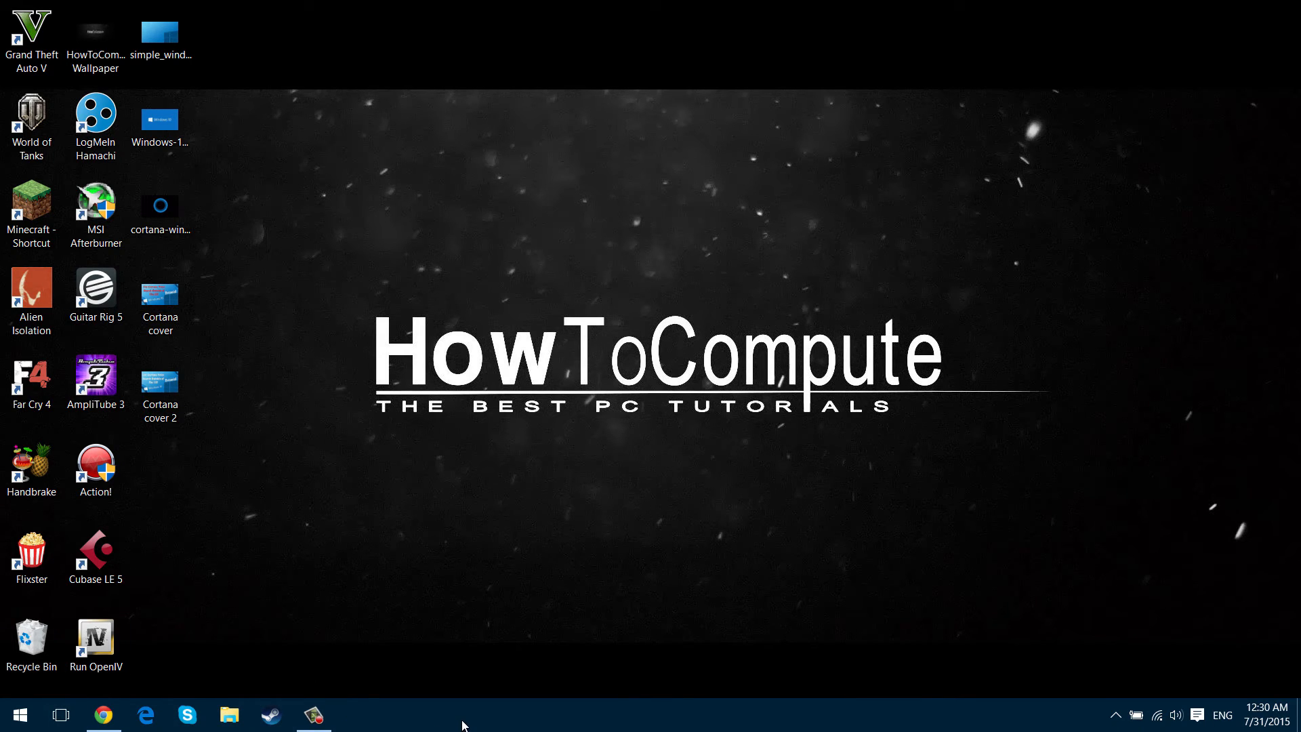
# Step: Choose 'Show search box' under Cortana to restore the full-width search box
pyautogui.rightClick(466, 723)
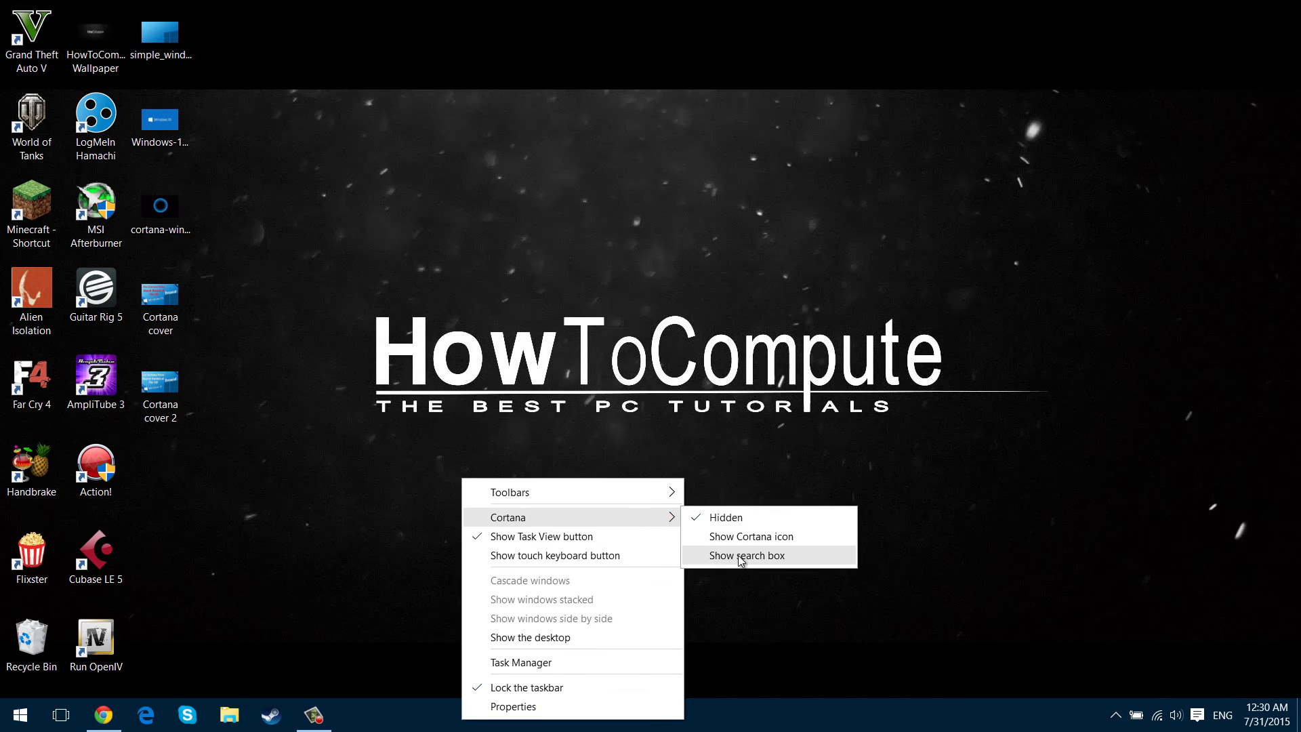
pyautogui.click(748, 556)
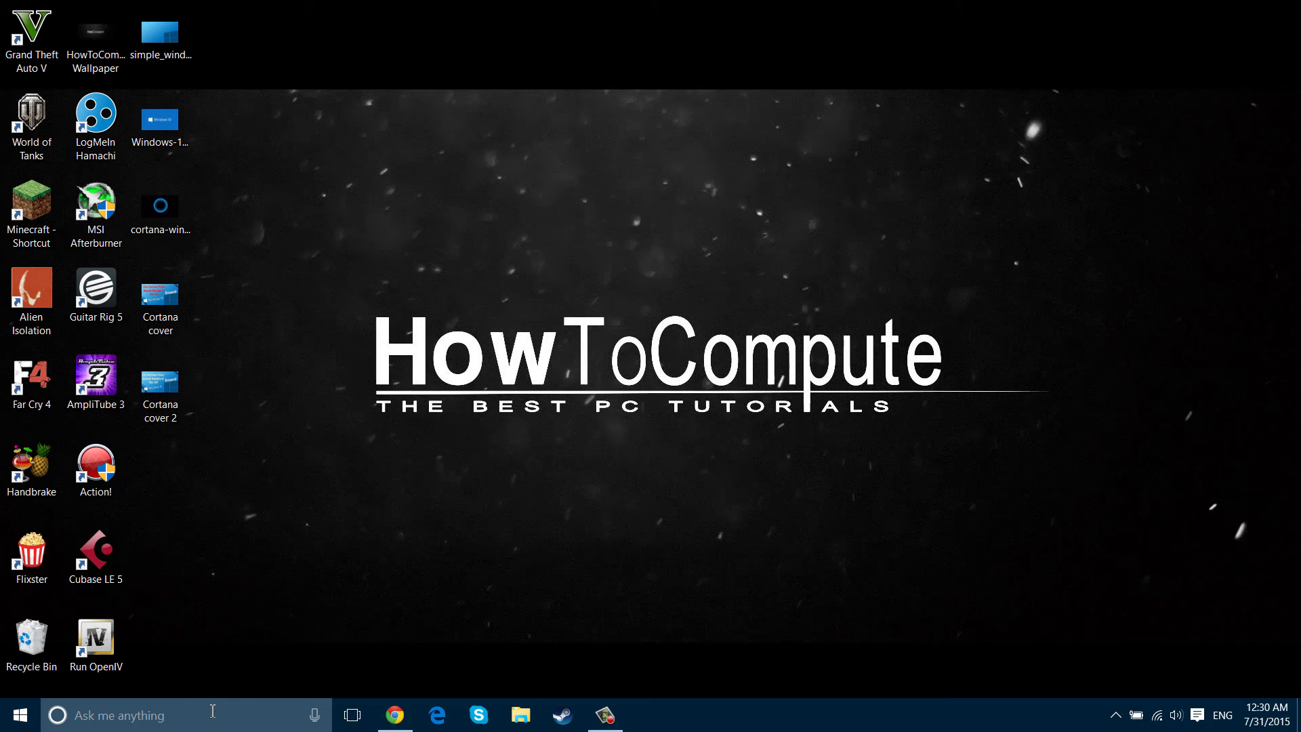
pyautogui.moveTo(783, 710)
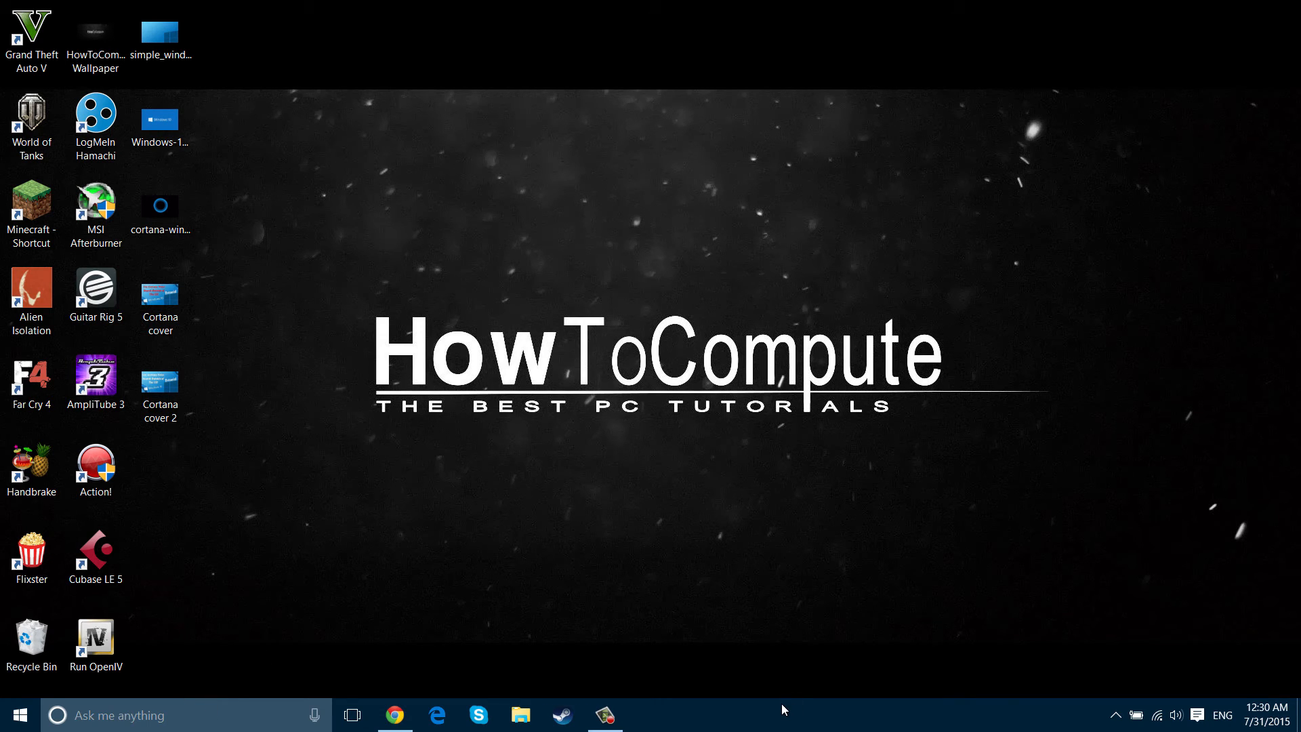
# Step: Choose 'Show Cortana icon' again so Cortana shows as a small circle
pyautogui.rightClick(783, 710)
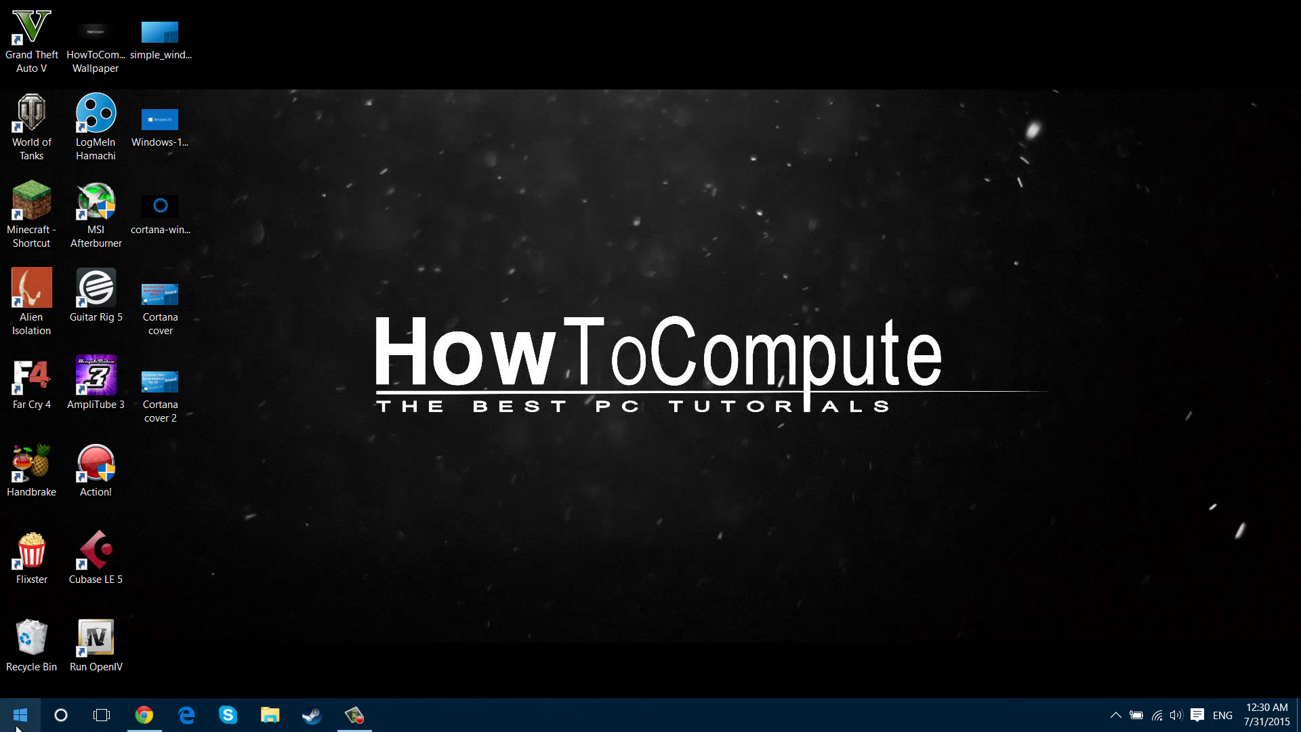
pyautogui.moveTo(556, 374)
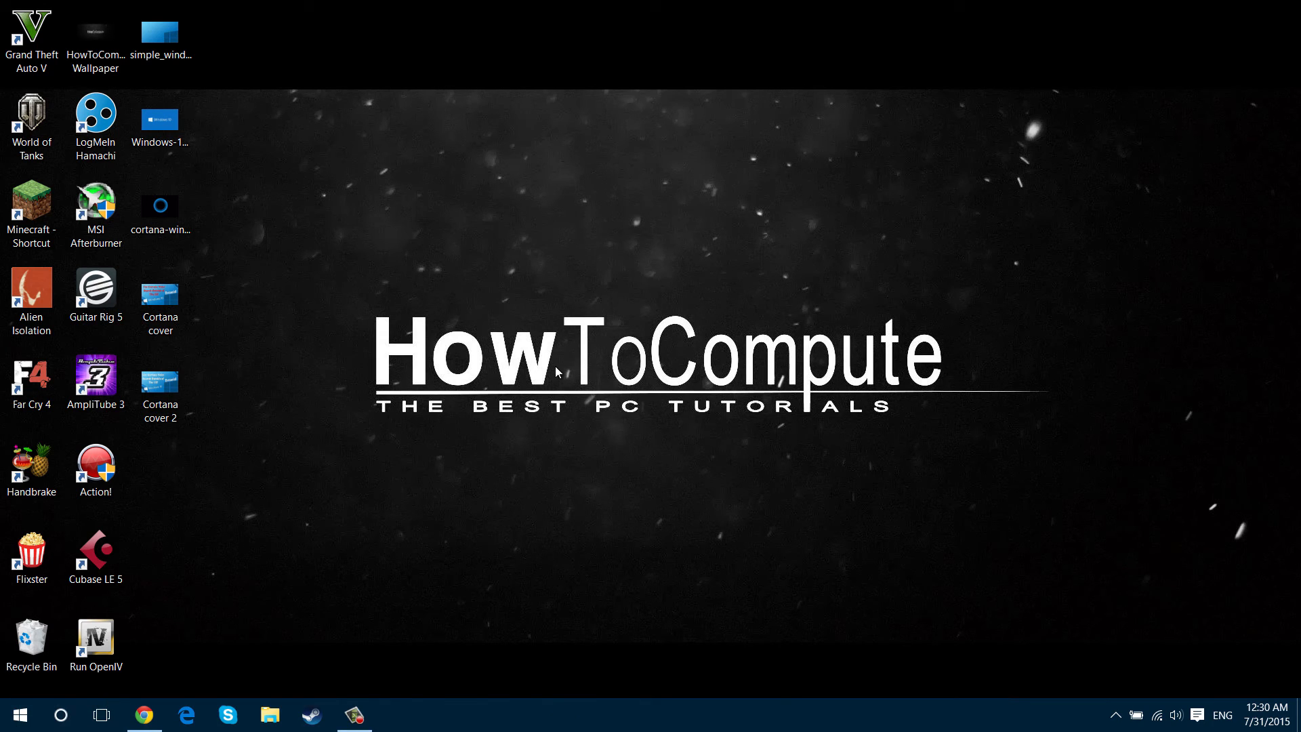